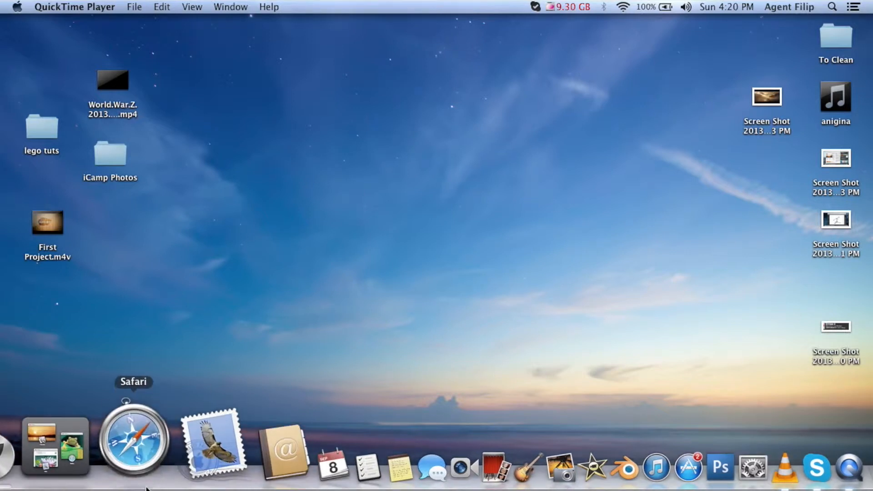
- Open starwars.com in Safari and go to the Play soundboards page
click(133, 440)
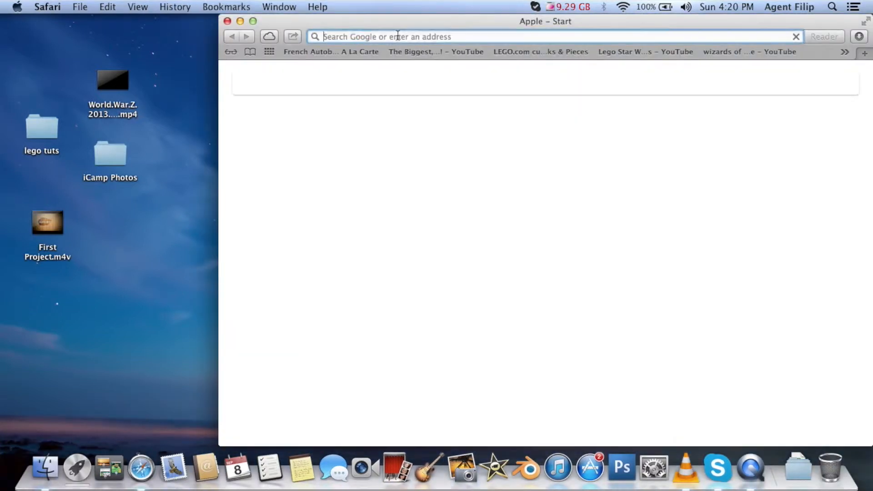
text(starwars.com)
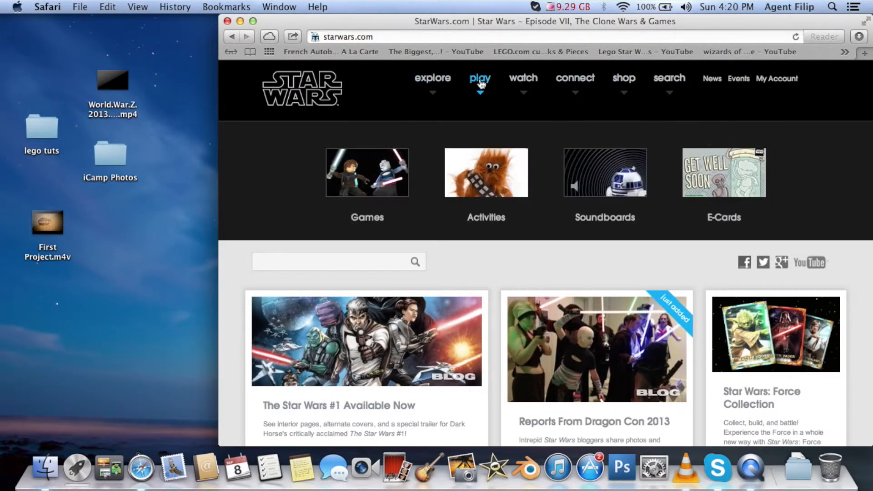
click(605, 173)
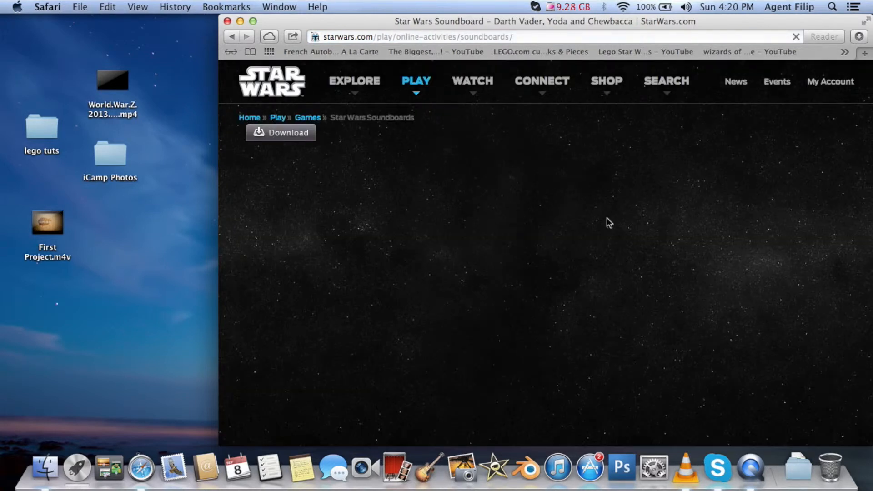
scroll(down, 3)
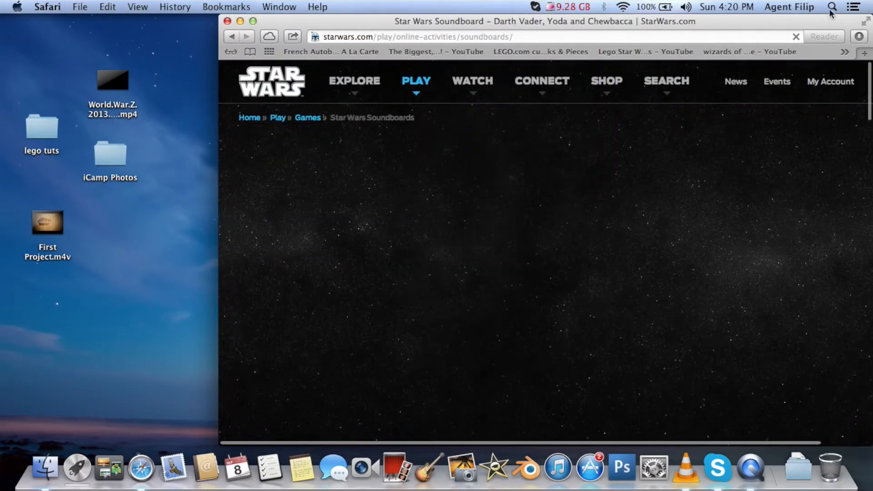
mouse_move(170, 115)
text(su)
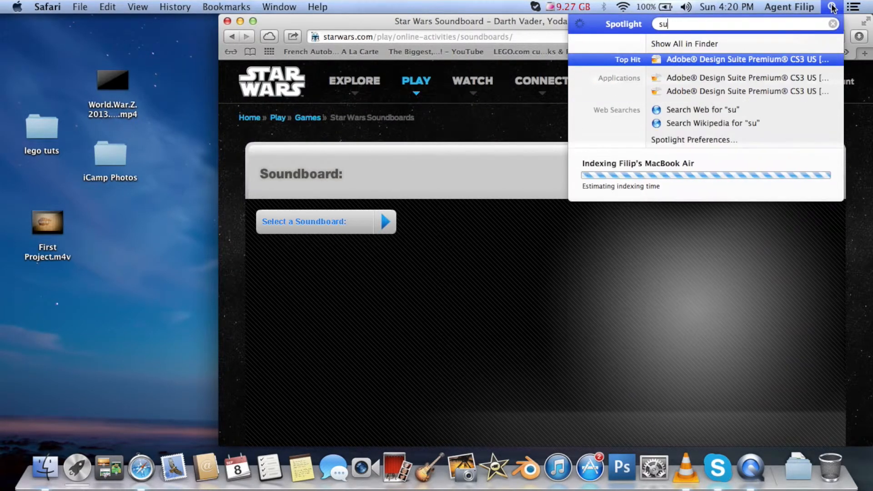
- Find and launch Soundflowerbed from the second page of Launchpad
text(nflo)
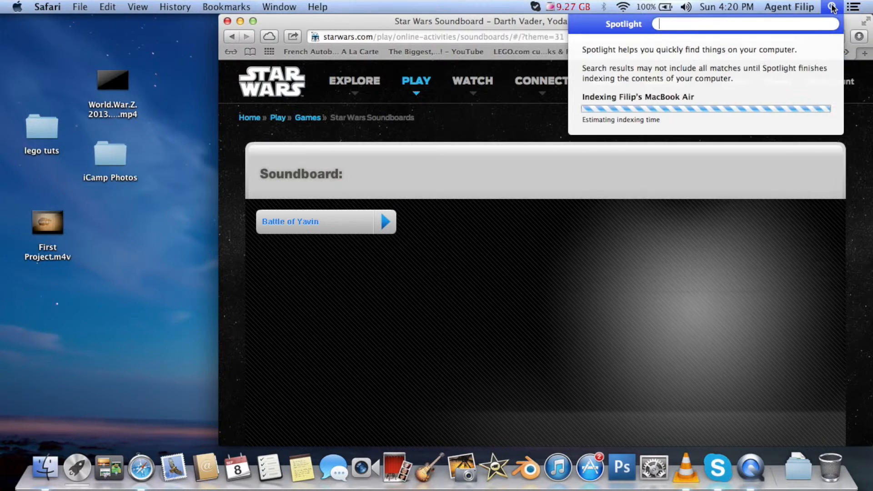
text(sunf)
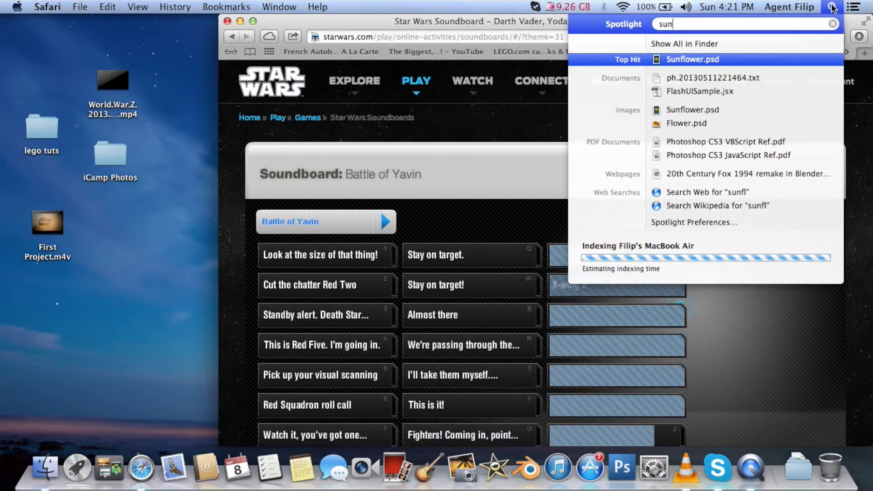
click(77, 468)
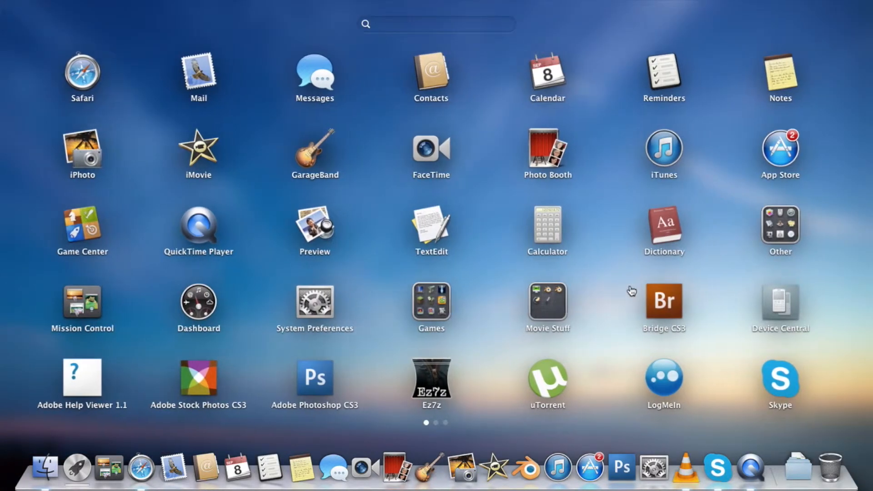
scroll(left, 3)
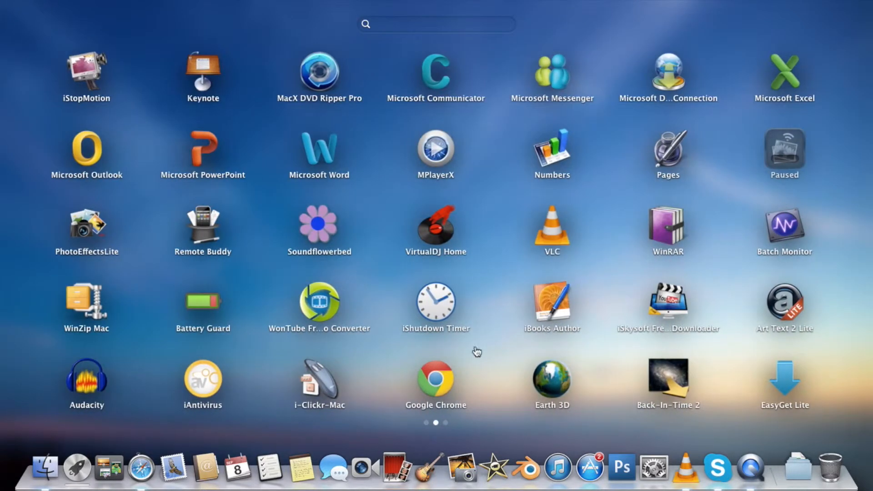
mouse_move(162, 261)
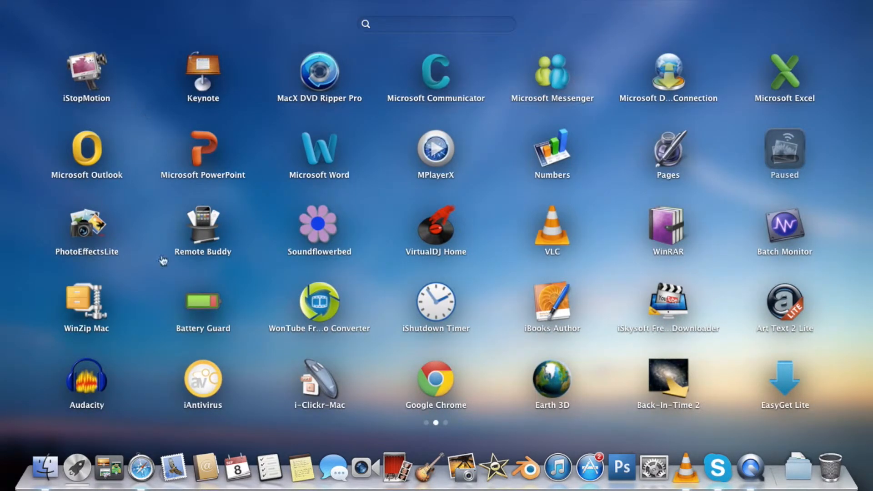
mouse_move(530, 313)
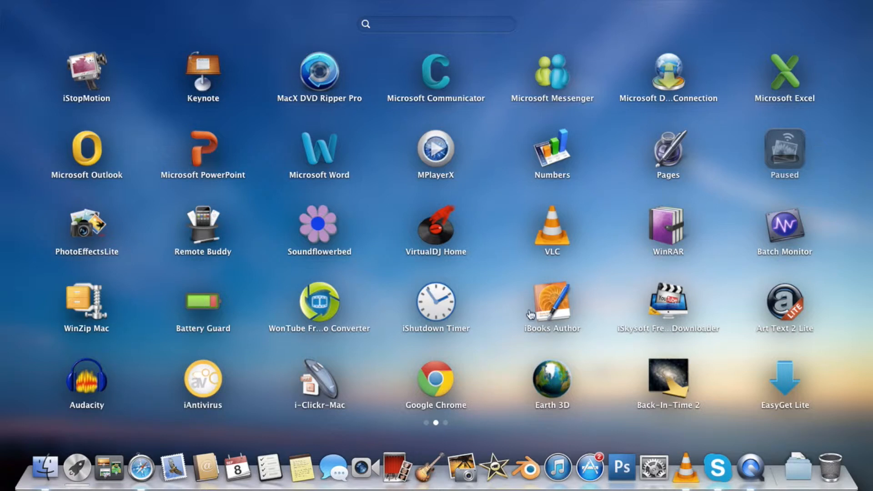
scroll(left, 3)
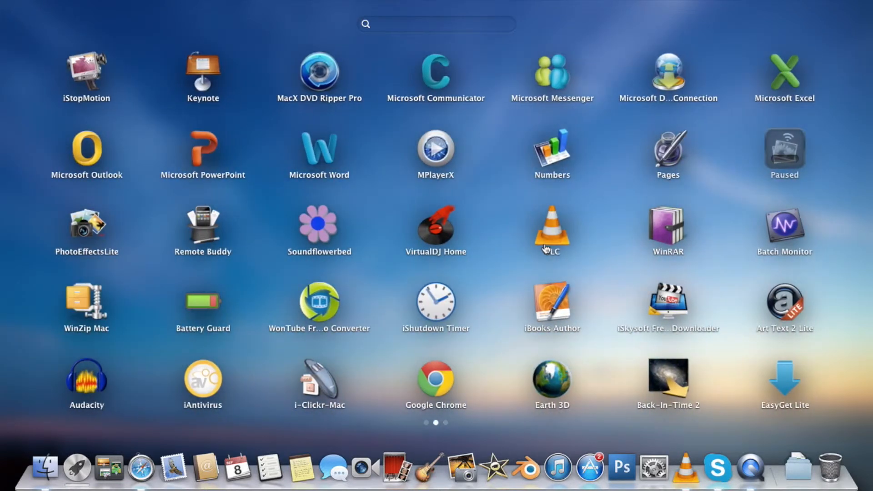
mouse_move(468, 300)
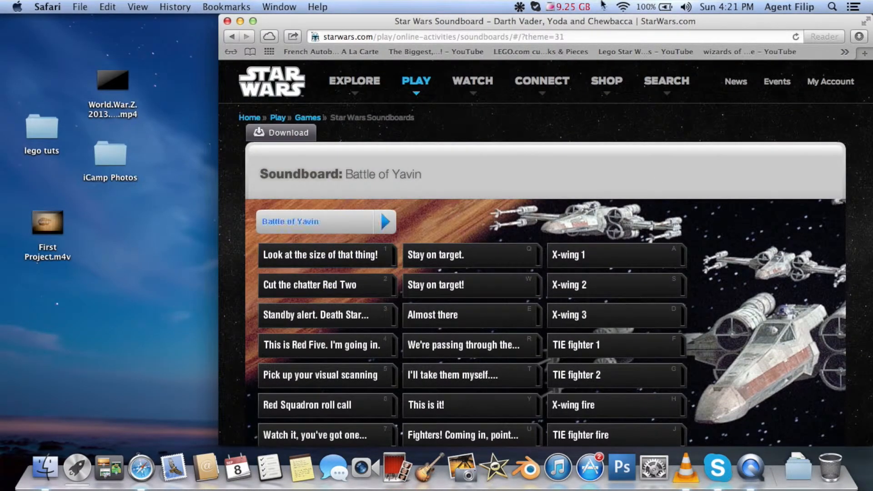
click(518, 7)
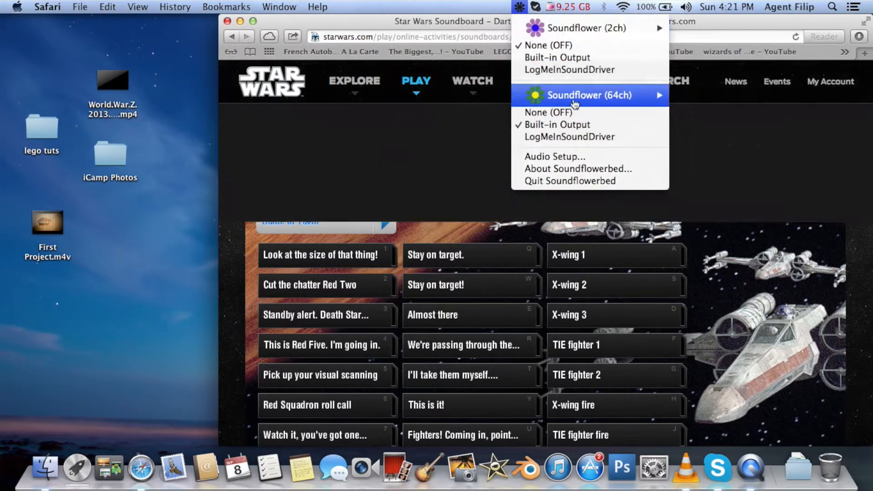
mouse_move(557, 124)
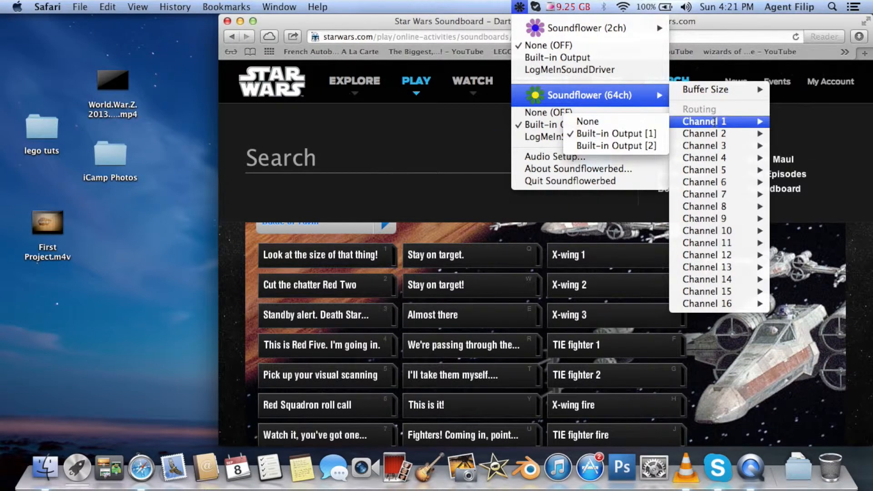
mouse_move(563, 125)
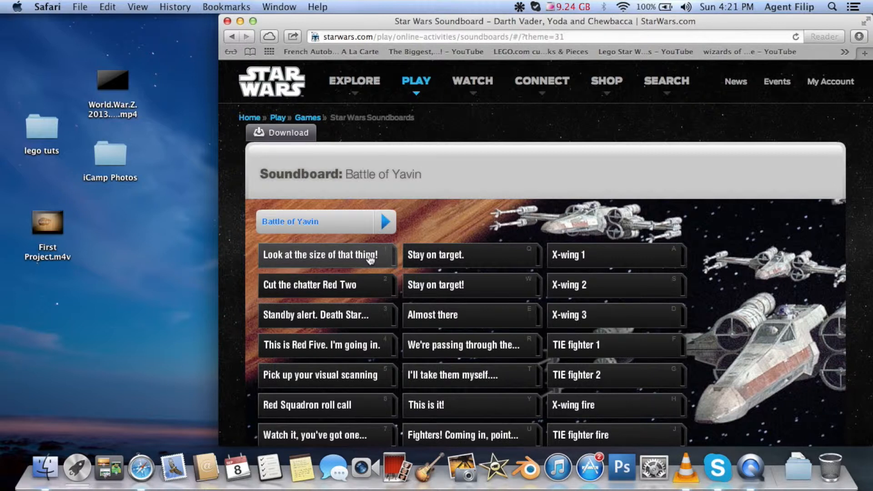
- Play the 'Look at the size of that thing!' clip, then switch to Ahsoka Tano Vol. 1
click(327, 255)
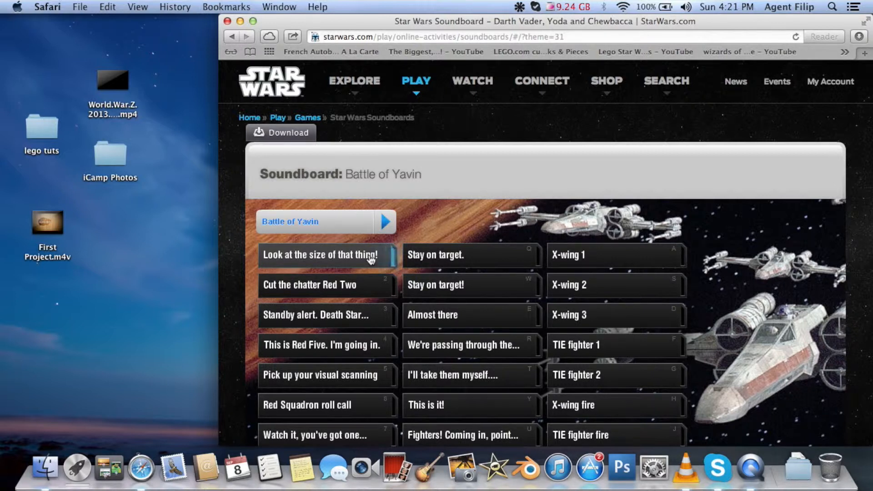
click(323, 255)
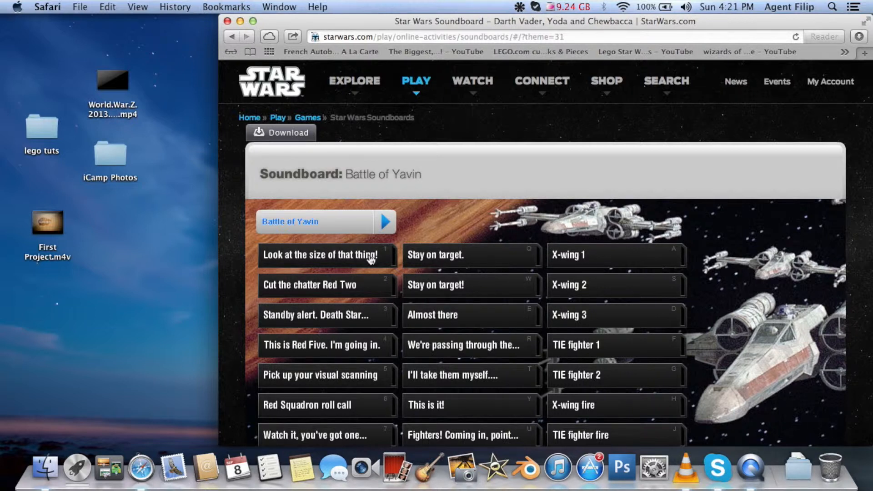
scroll(down, 3)
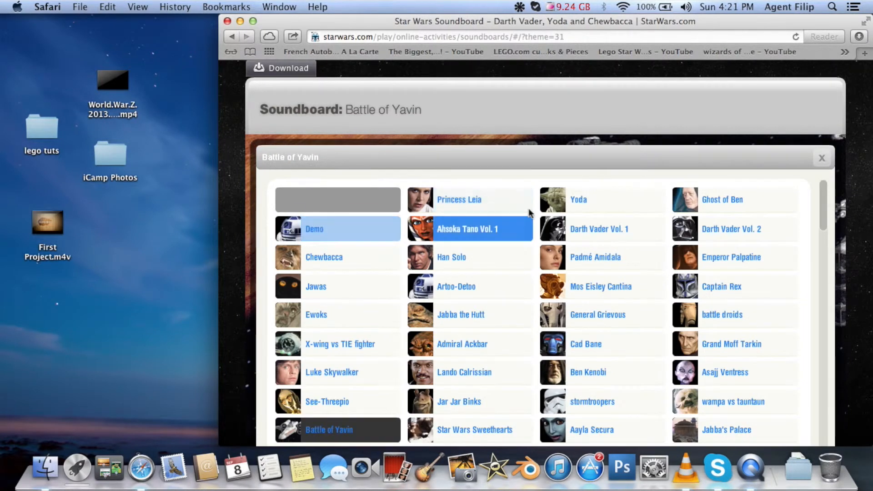
click(468, 229)
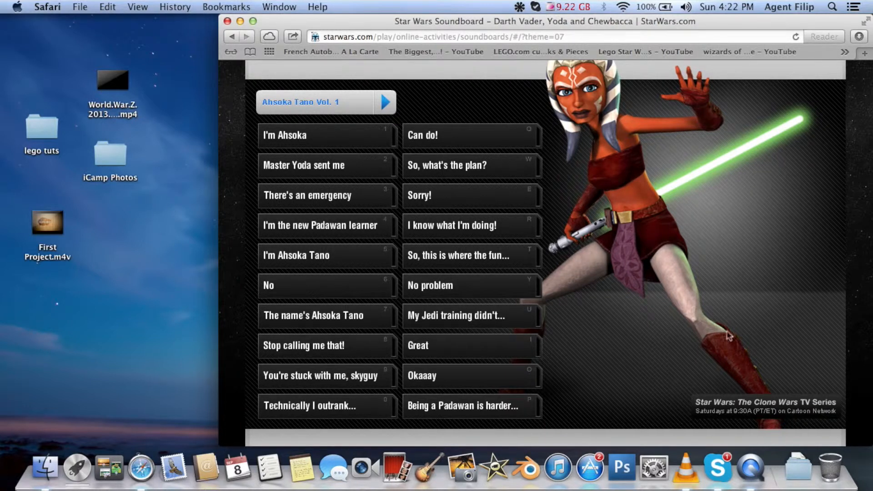
- Launch Audacity and dismiss the Welcome to Audacity dialog
text(a)
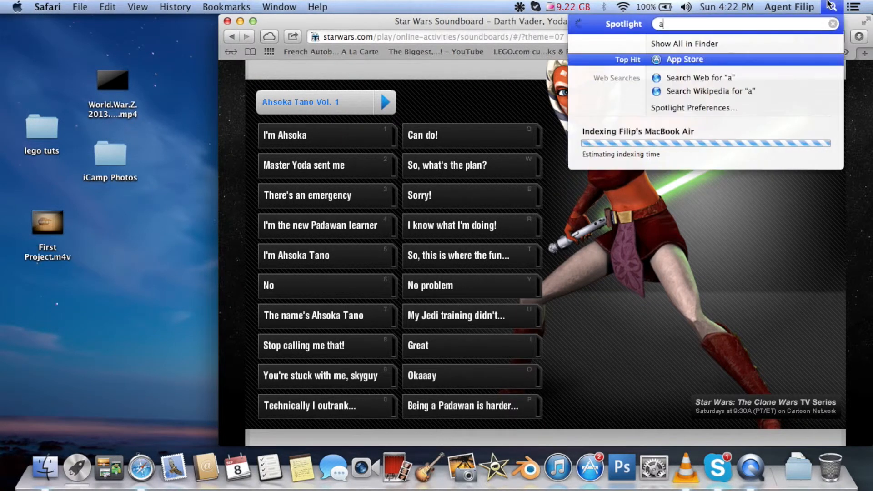
text(uda)
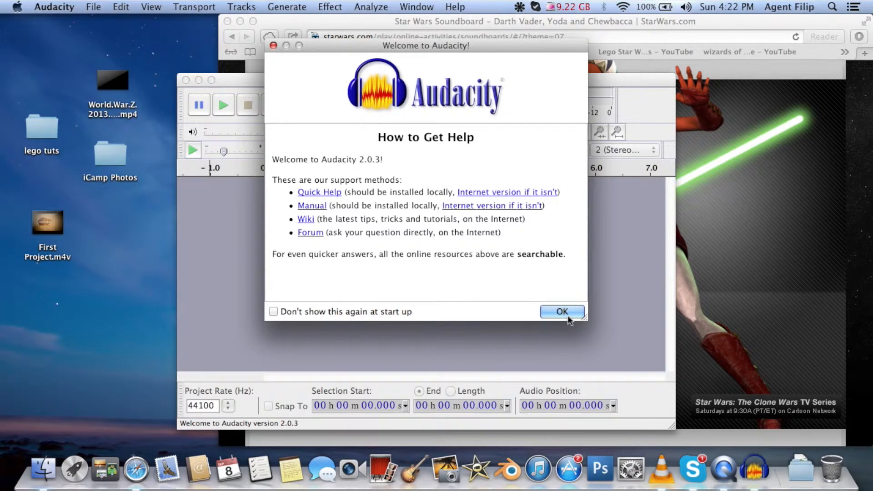
click(561, 311)
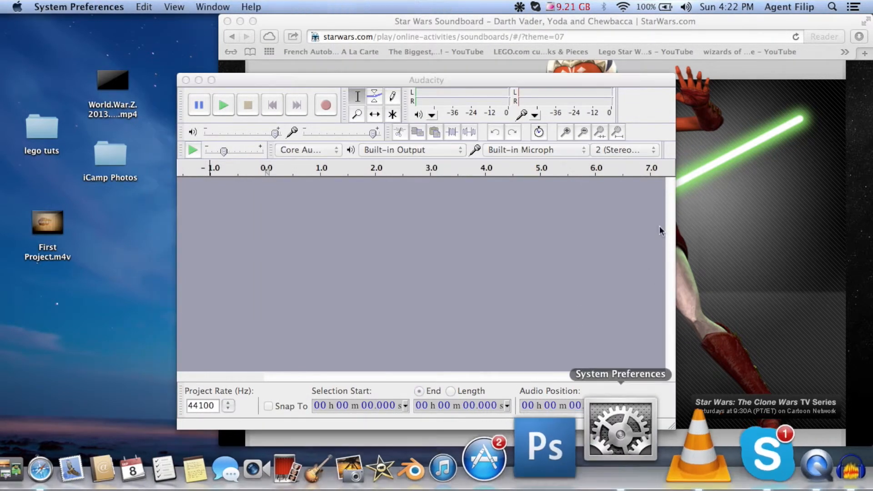
- Route the Mac's sound output to Soundflower (64ch) in Sound preferences
click(620, 429)
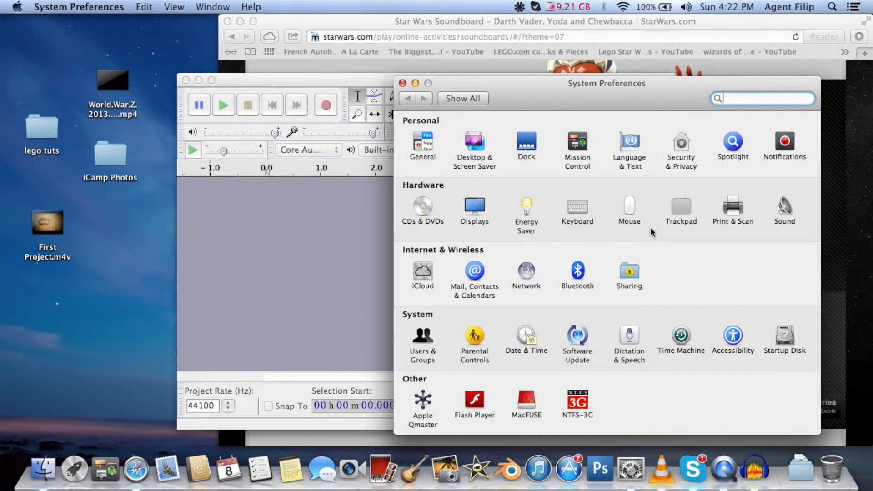
click(784, 206)
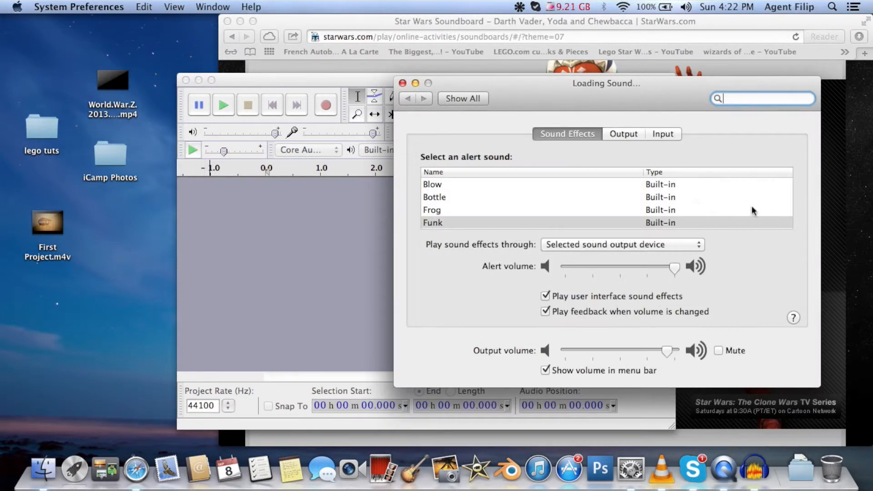
click(623, 134)
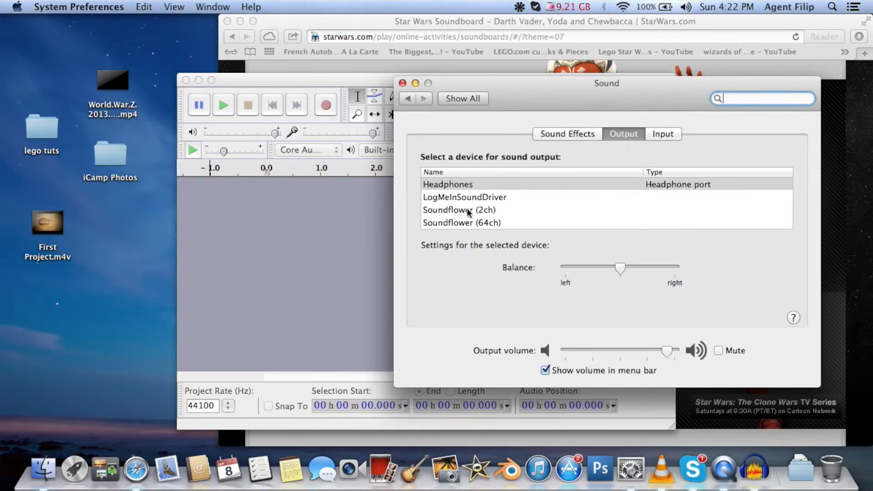
click(461, 223)
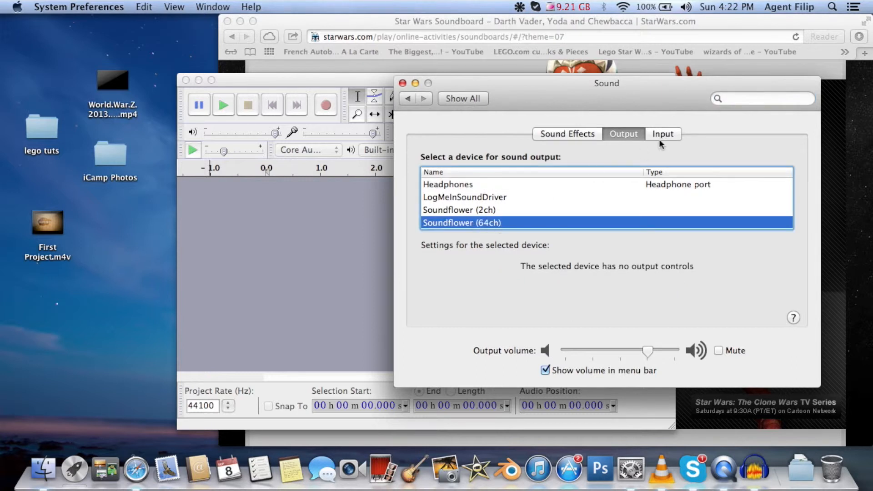
click(662, 134)
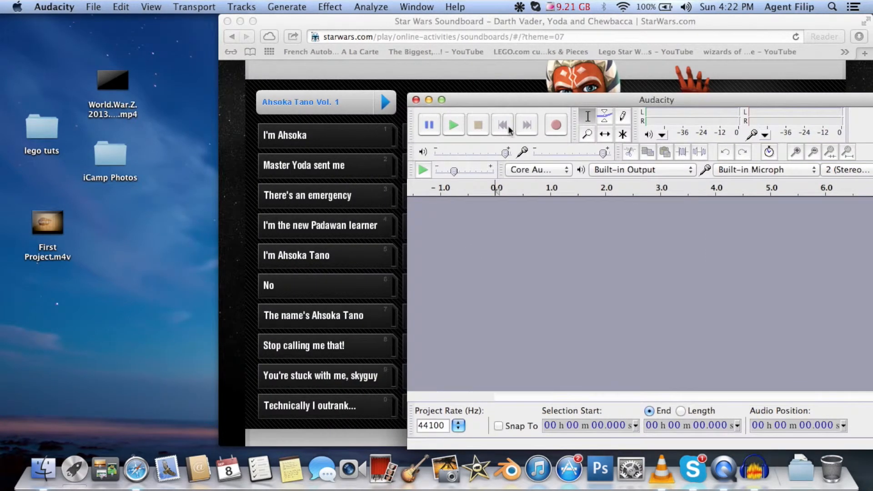
mouse_move(608, 169)
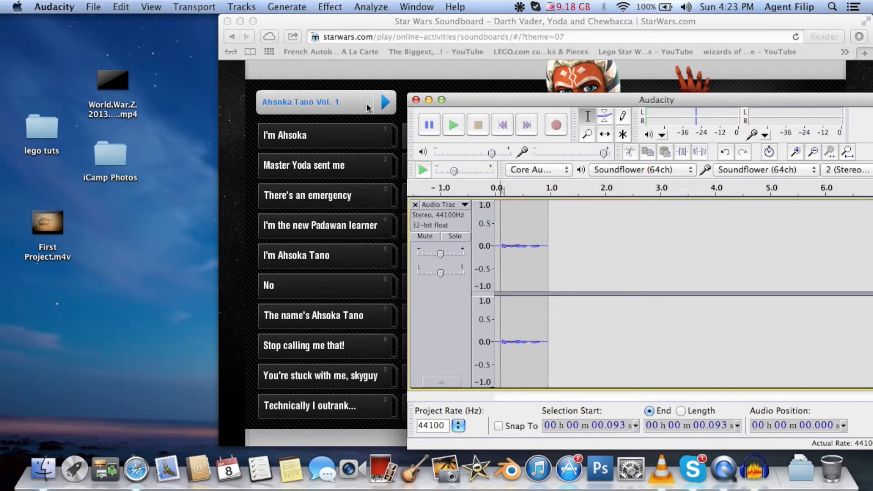
- Browse Audacity's menu bar looking for the export command
click(330, 7)
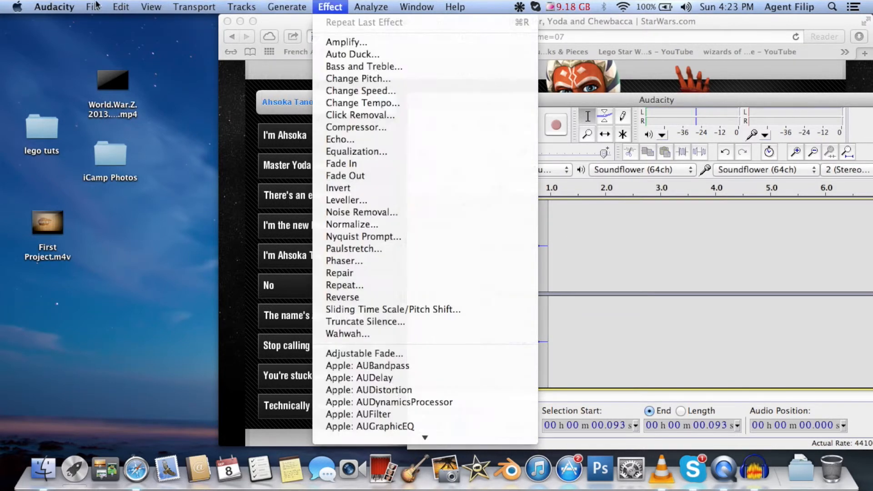
- Export the recording to the Desktop as a WAV file named 'i'm ahsoka'
click(93, 7)
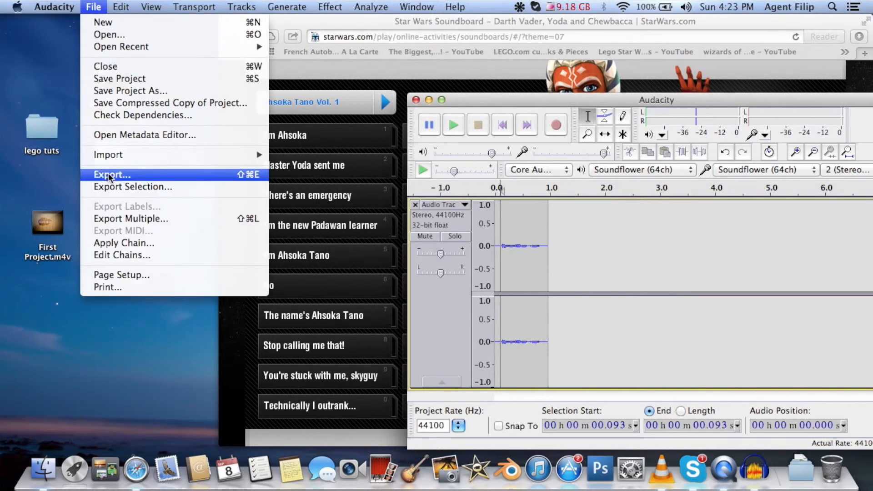
click(111, 174)
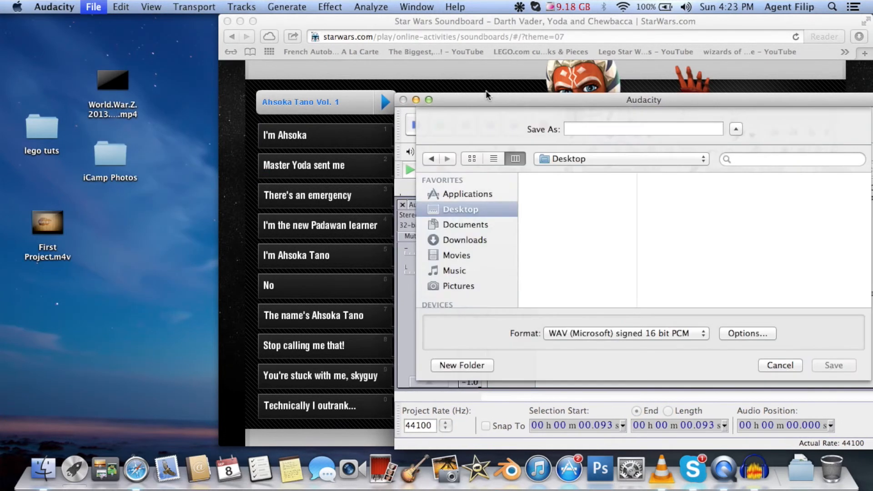
text(i)
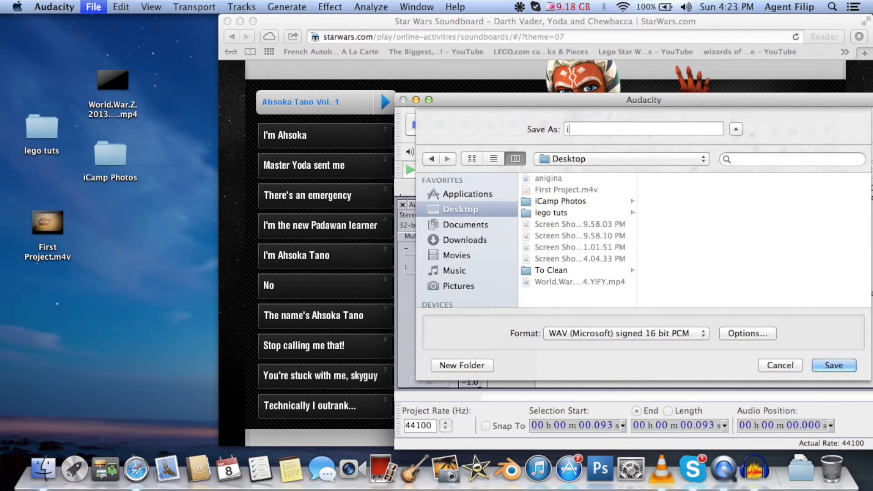
text('m ahso)
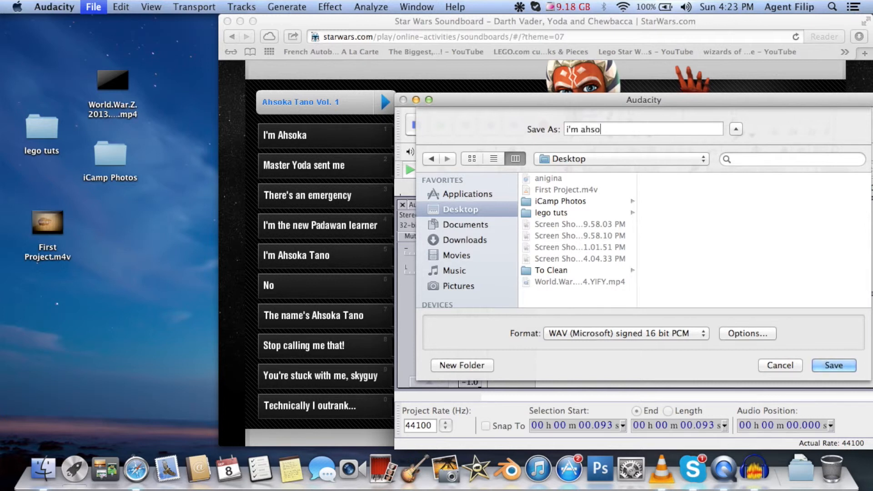
text(ka)
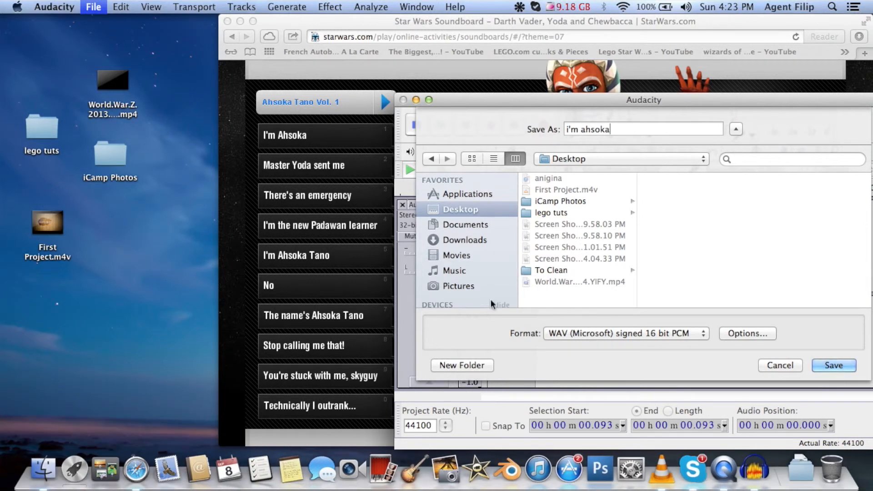
click(625, 333)
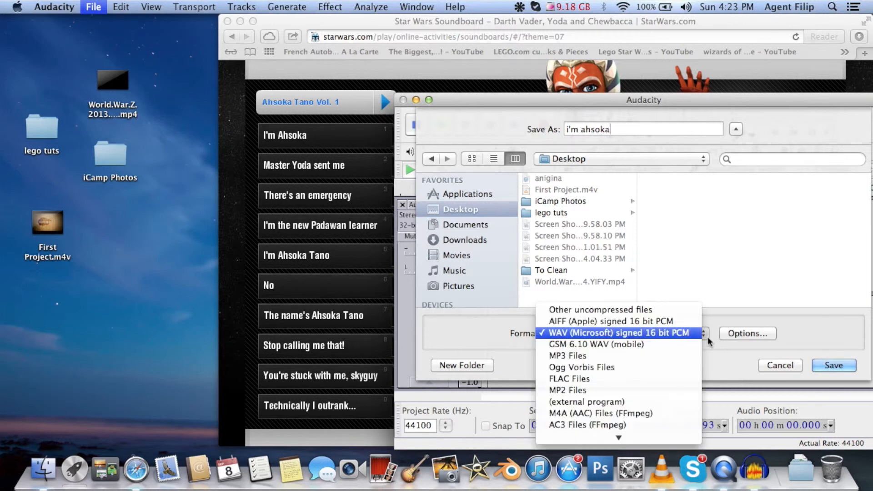
click(567, 356)
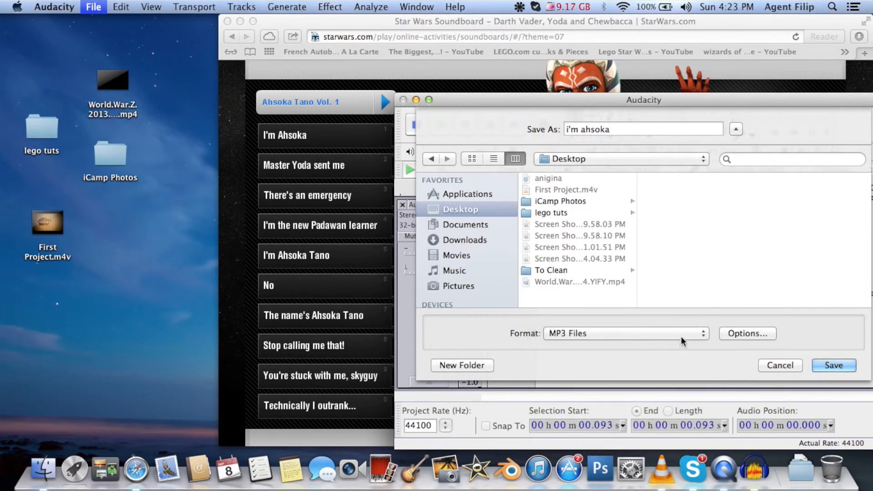
click(623, 333)
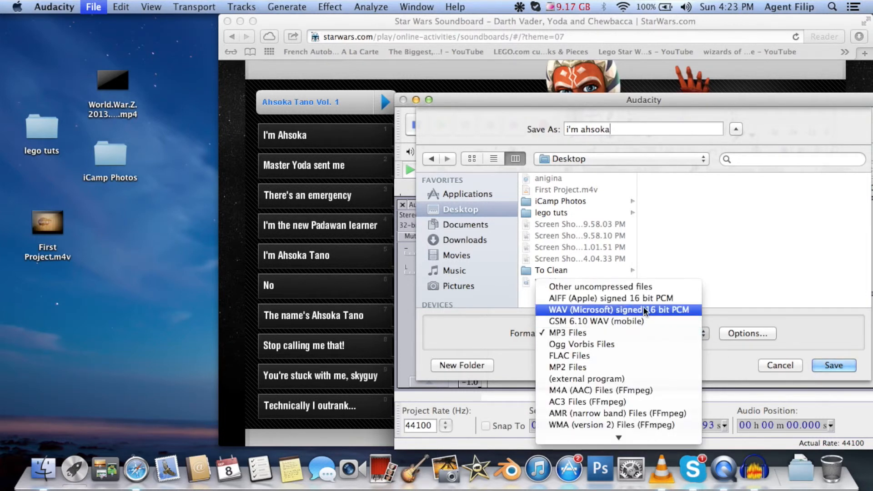
click(616, 310)
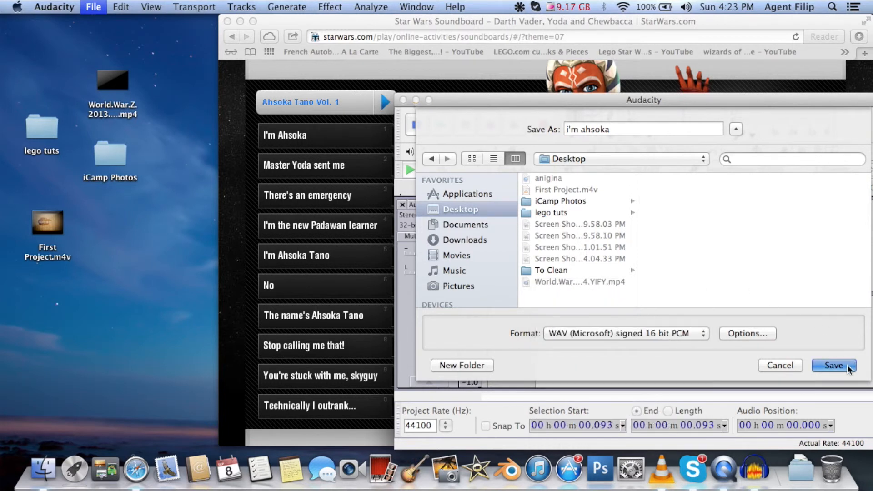
click(833, 365)
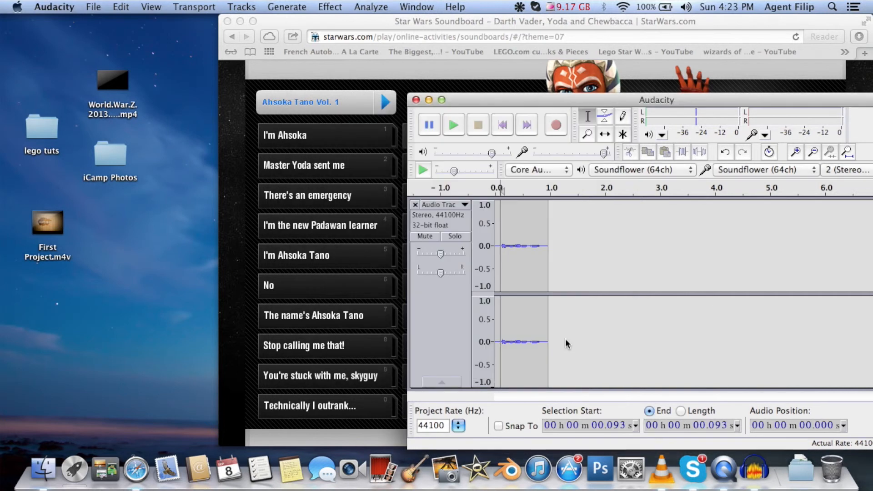
mouse_move(627, 328)
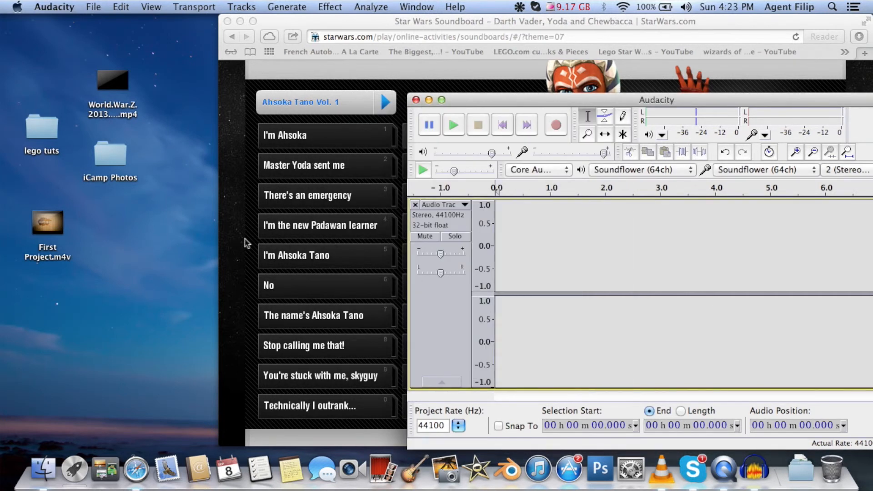
mouse_move(258, 109)
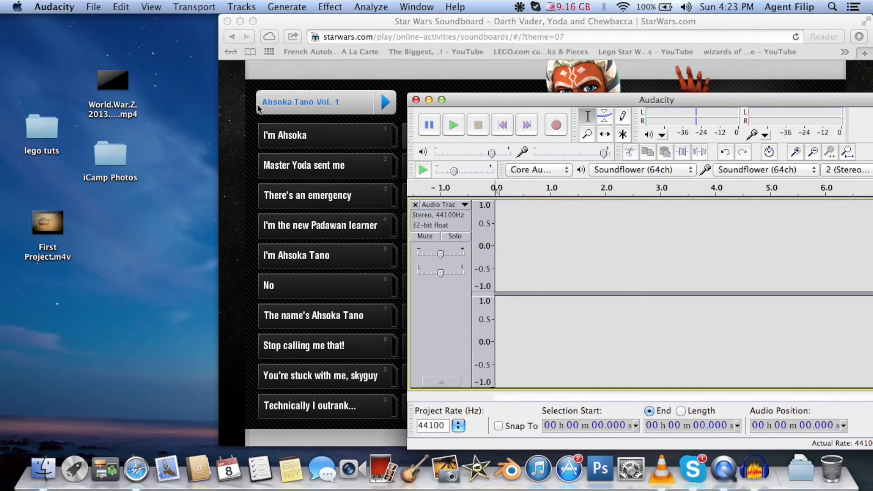
mouse_move(502, 146)
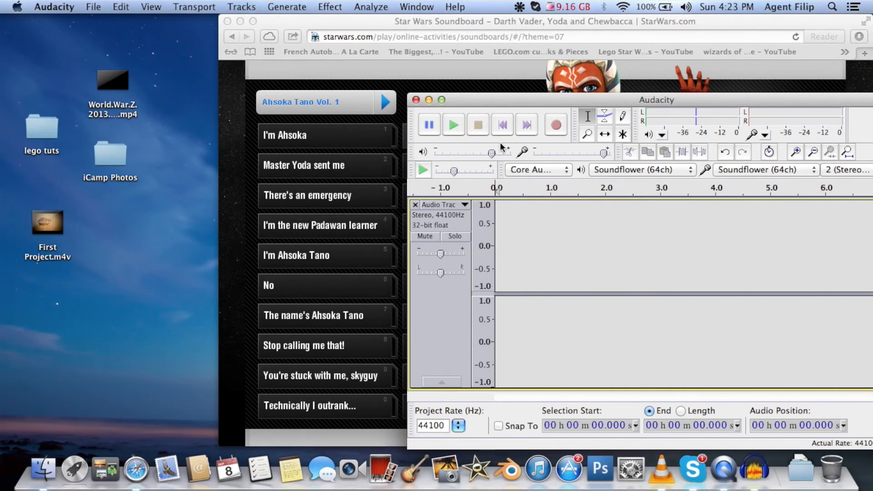